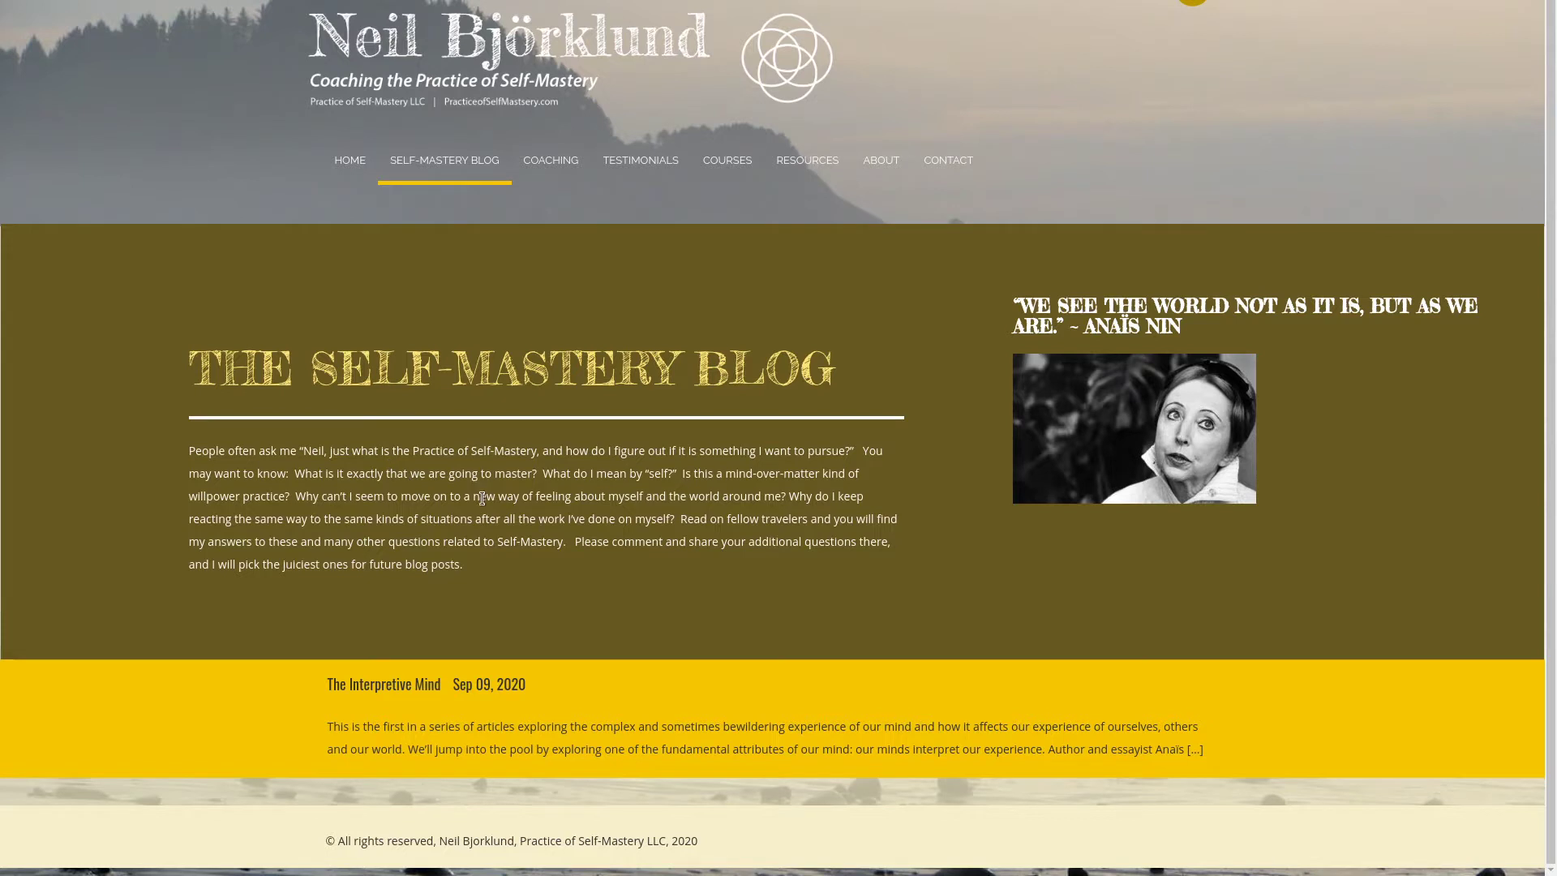
mouse_move(473, 473)
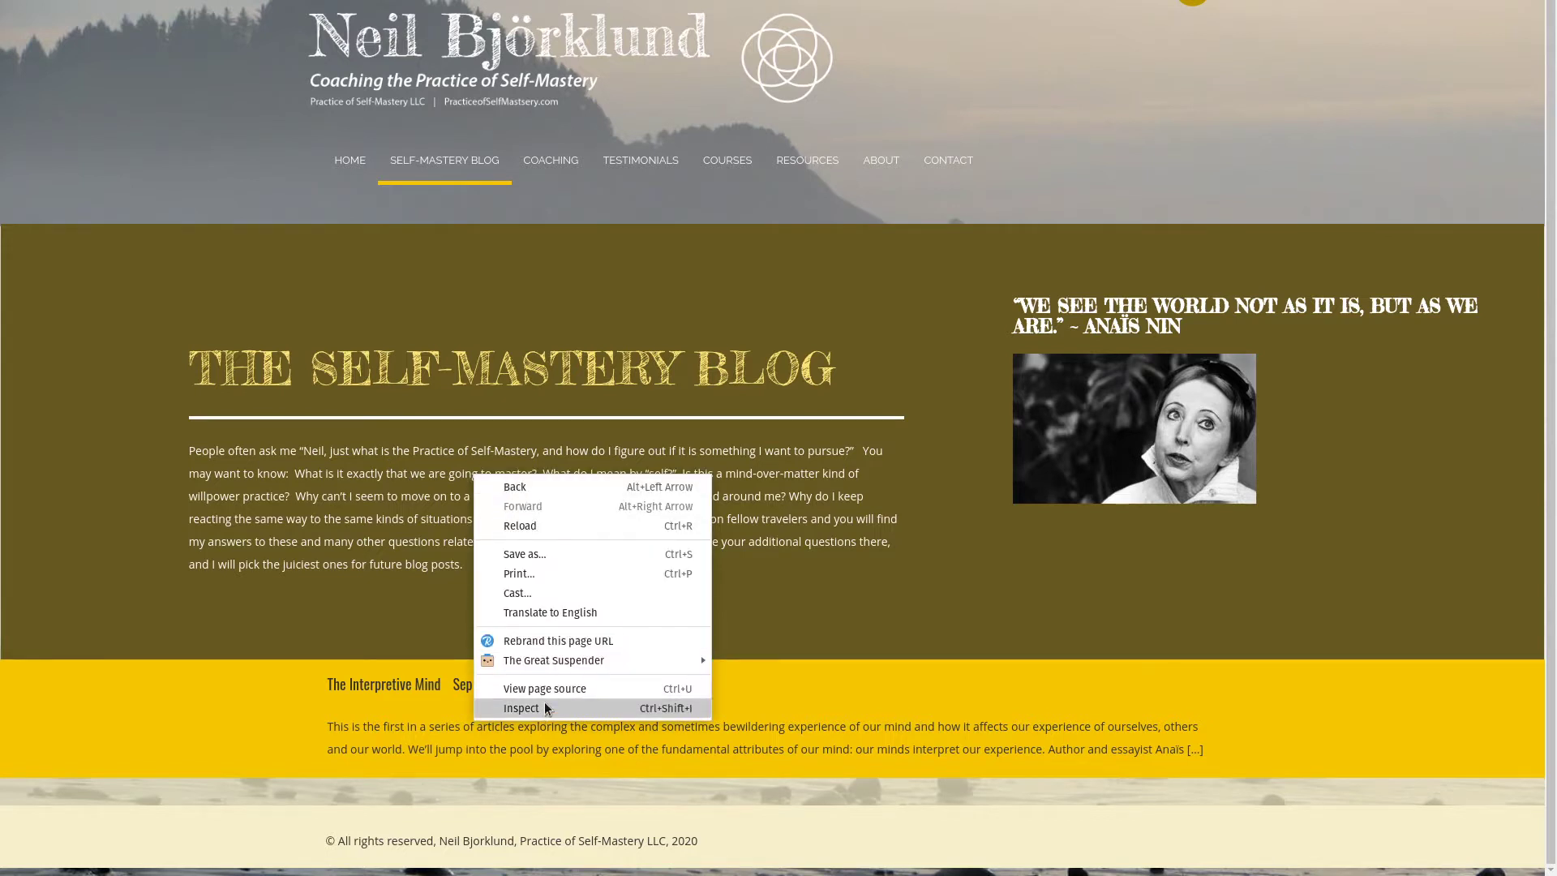
Inspect the Self-Mastery Blog paragraph to open DevTools on its element
click(521, 707)
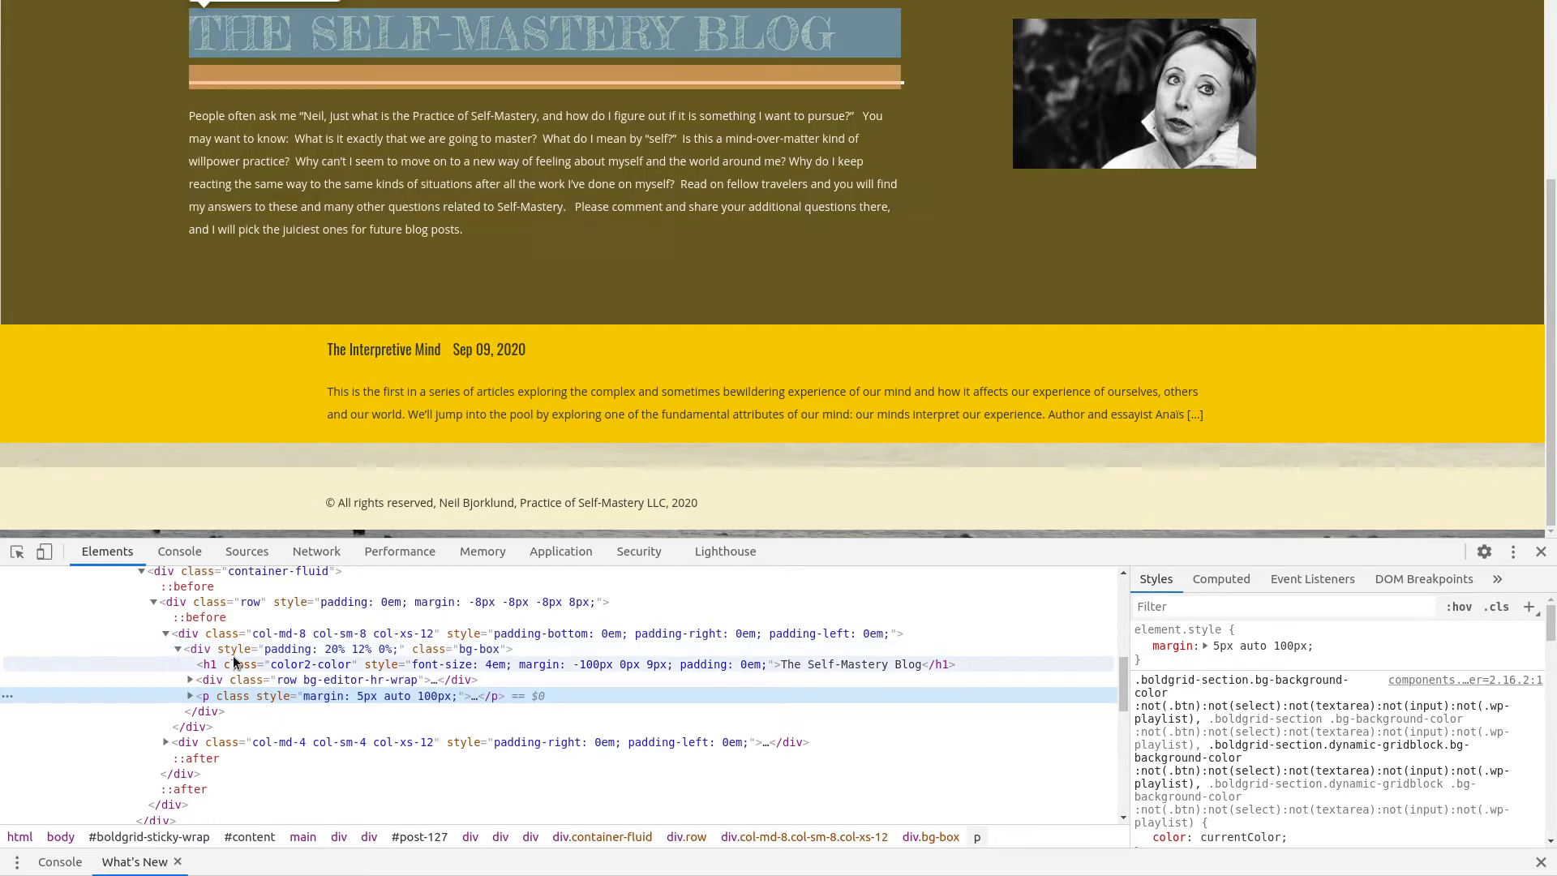
mouse_move(236, 649)
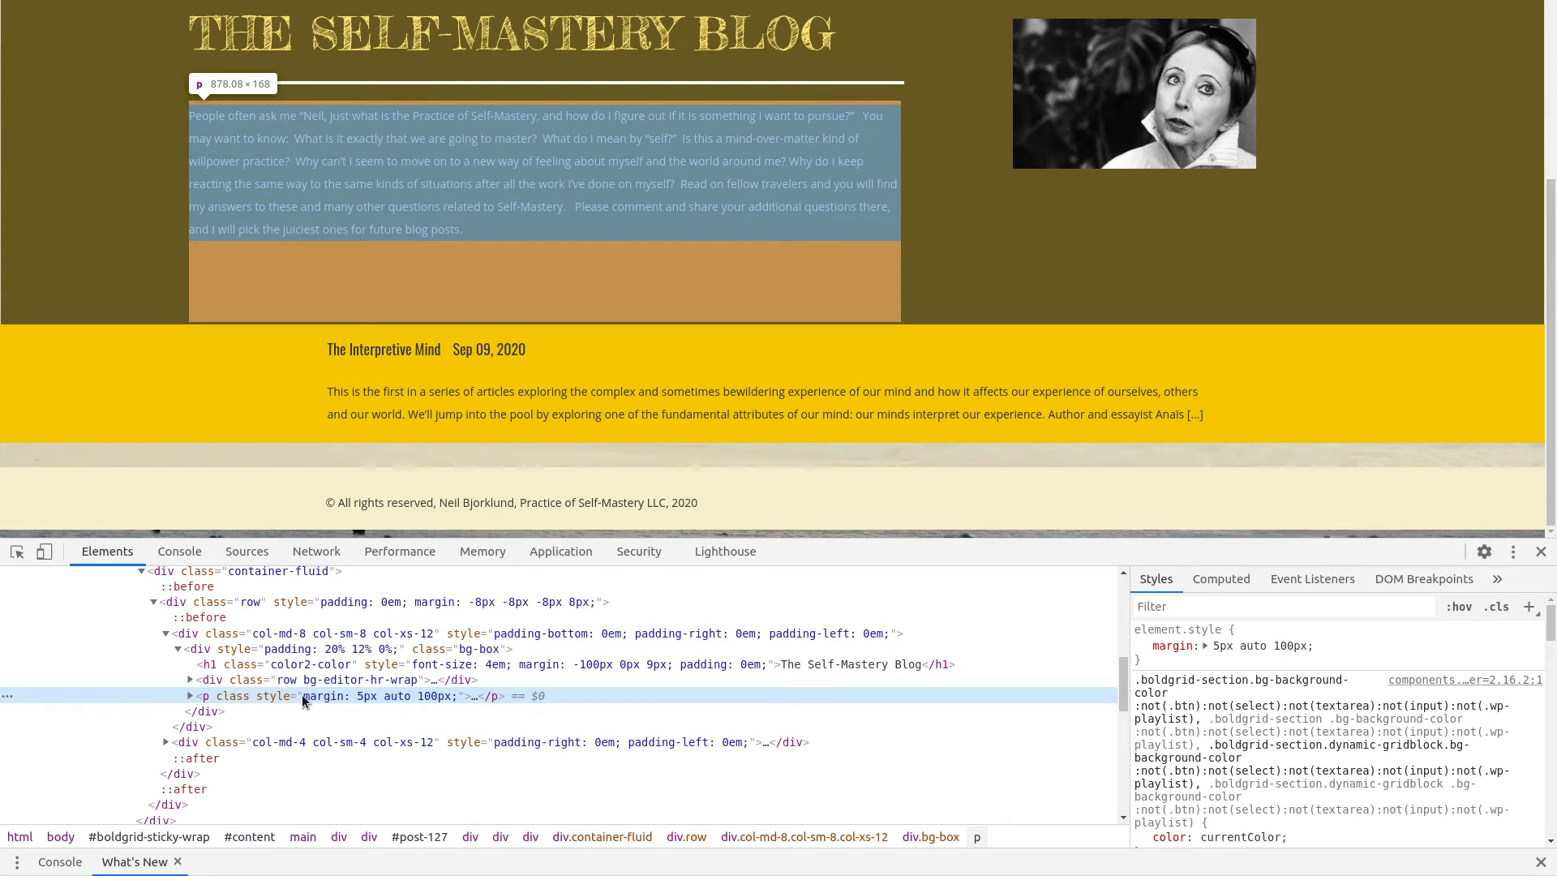
mouse_move(336, 695)
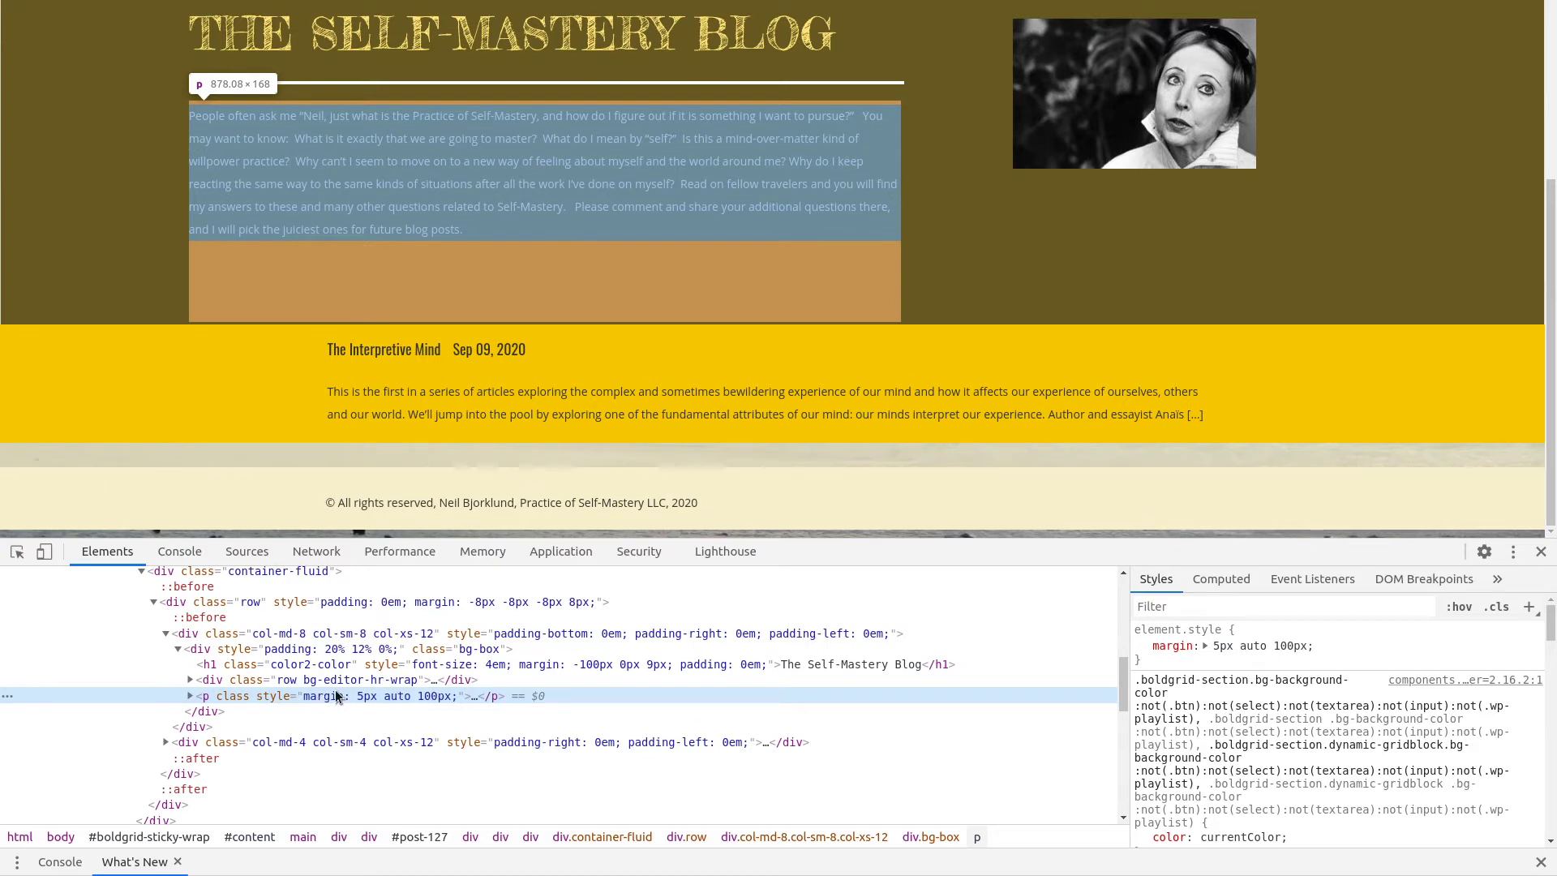
mouse_move(428, 700)
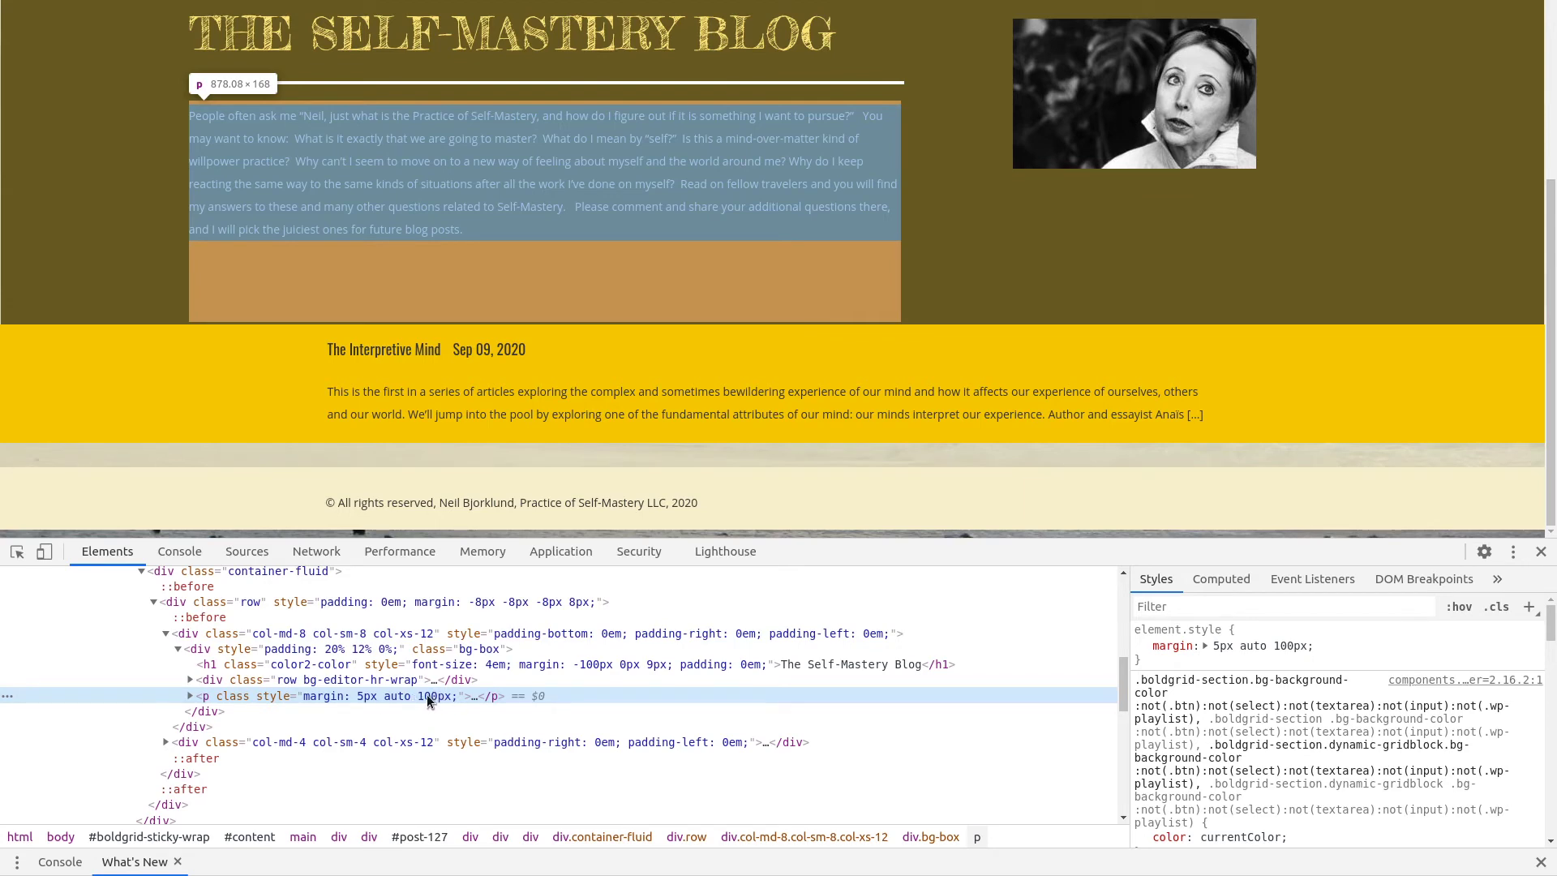
Edit the paragraph's inline style so its bottom margin reads 20px instead of 100px
click(189, 696)
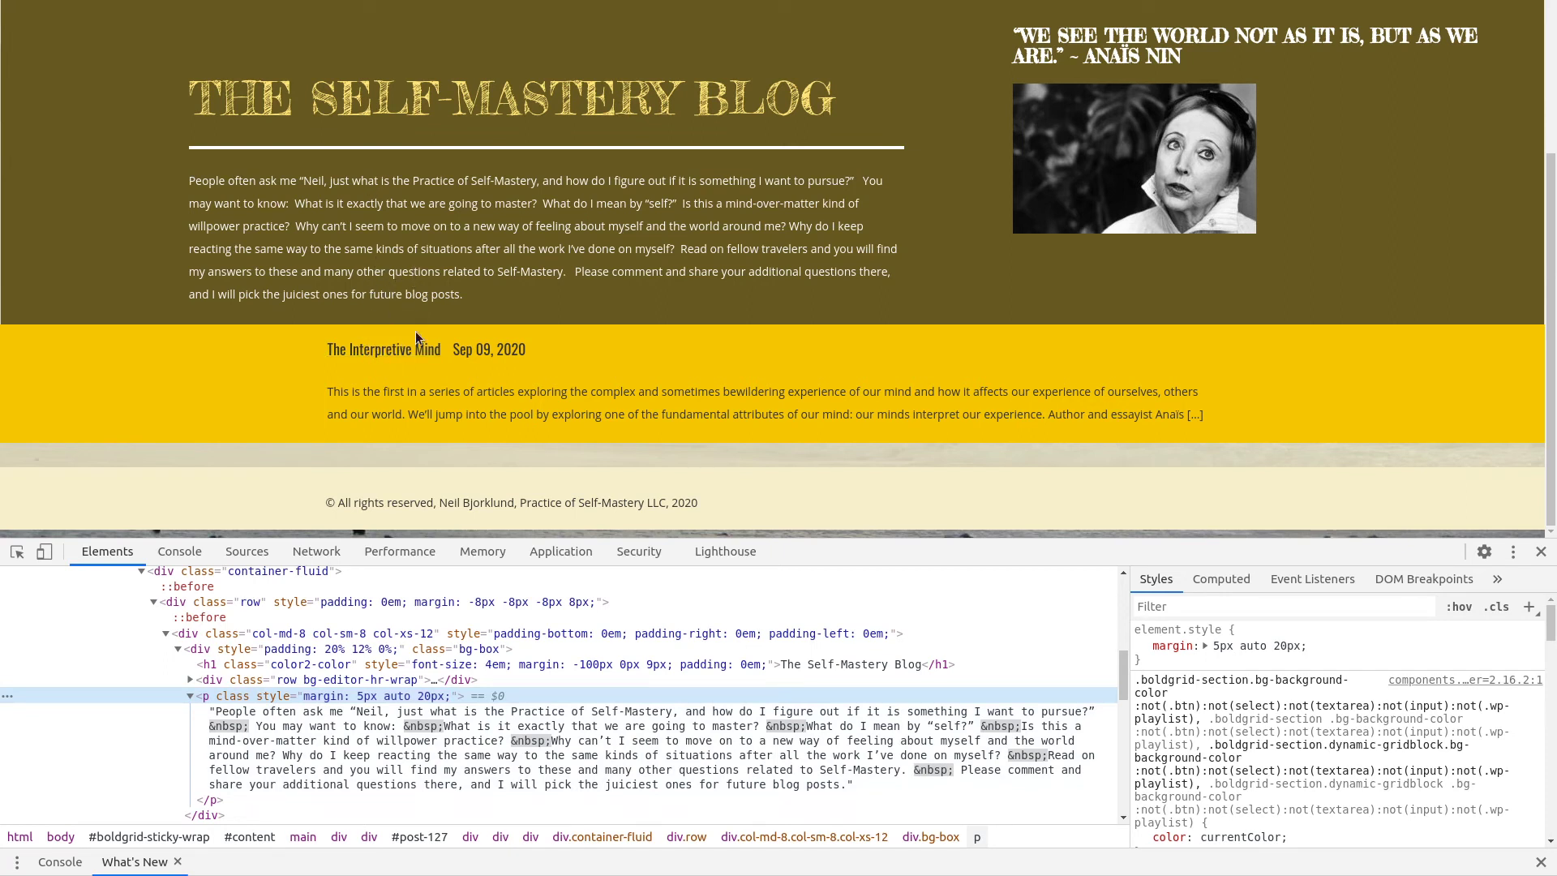
mouse_move(489, 285)
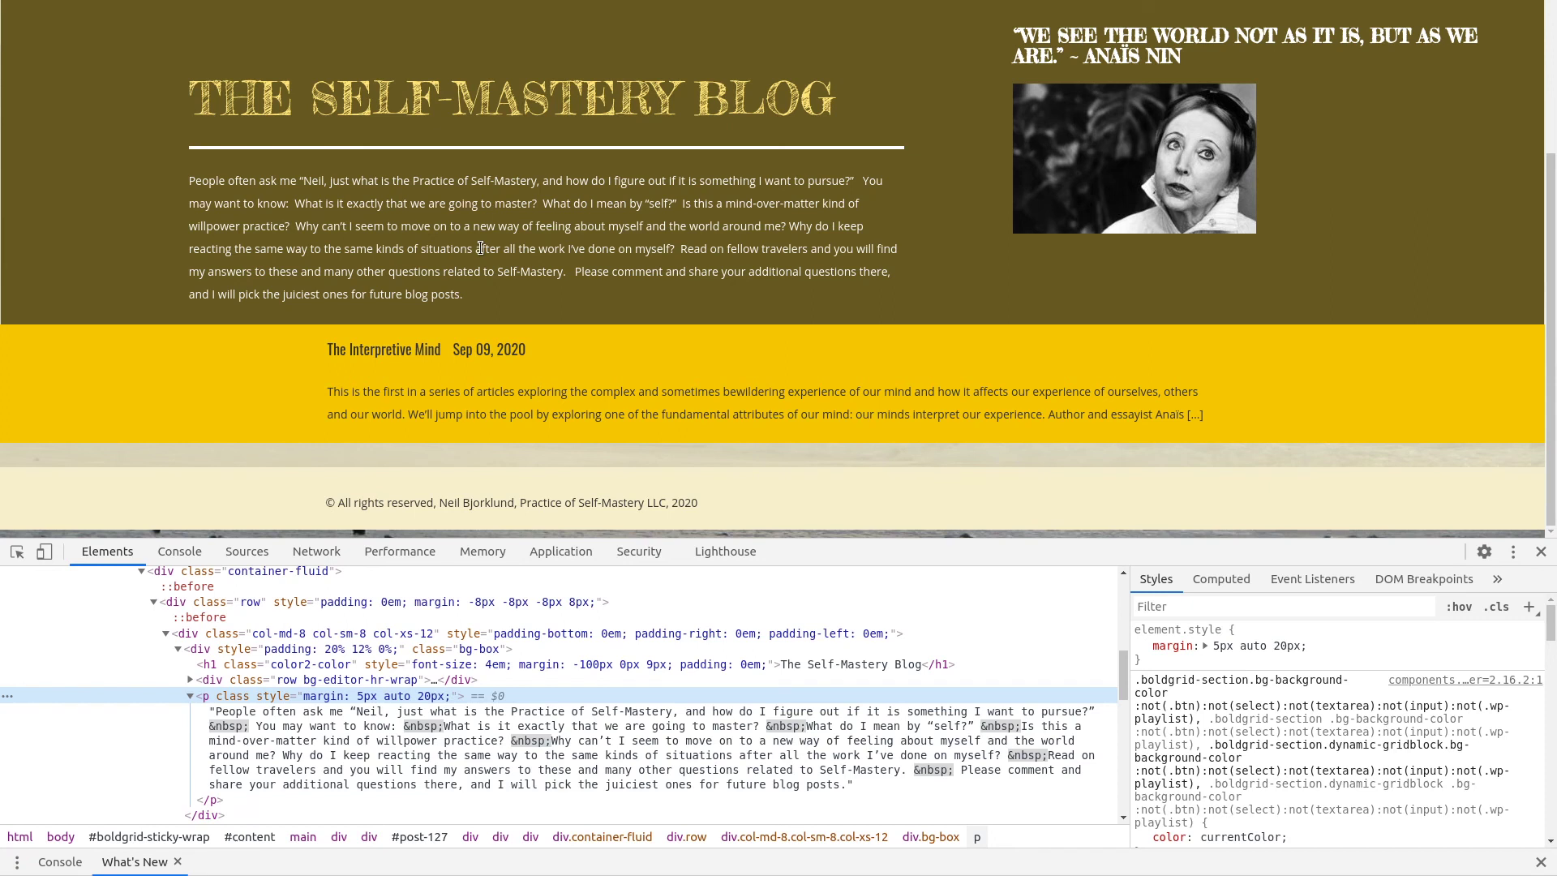
mouse_move(367, 228)
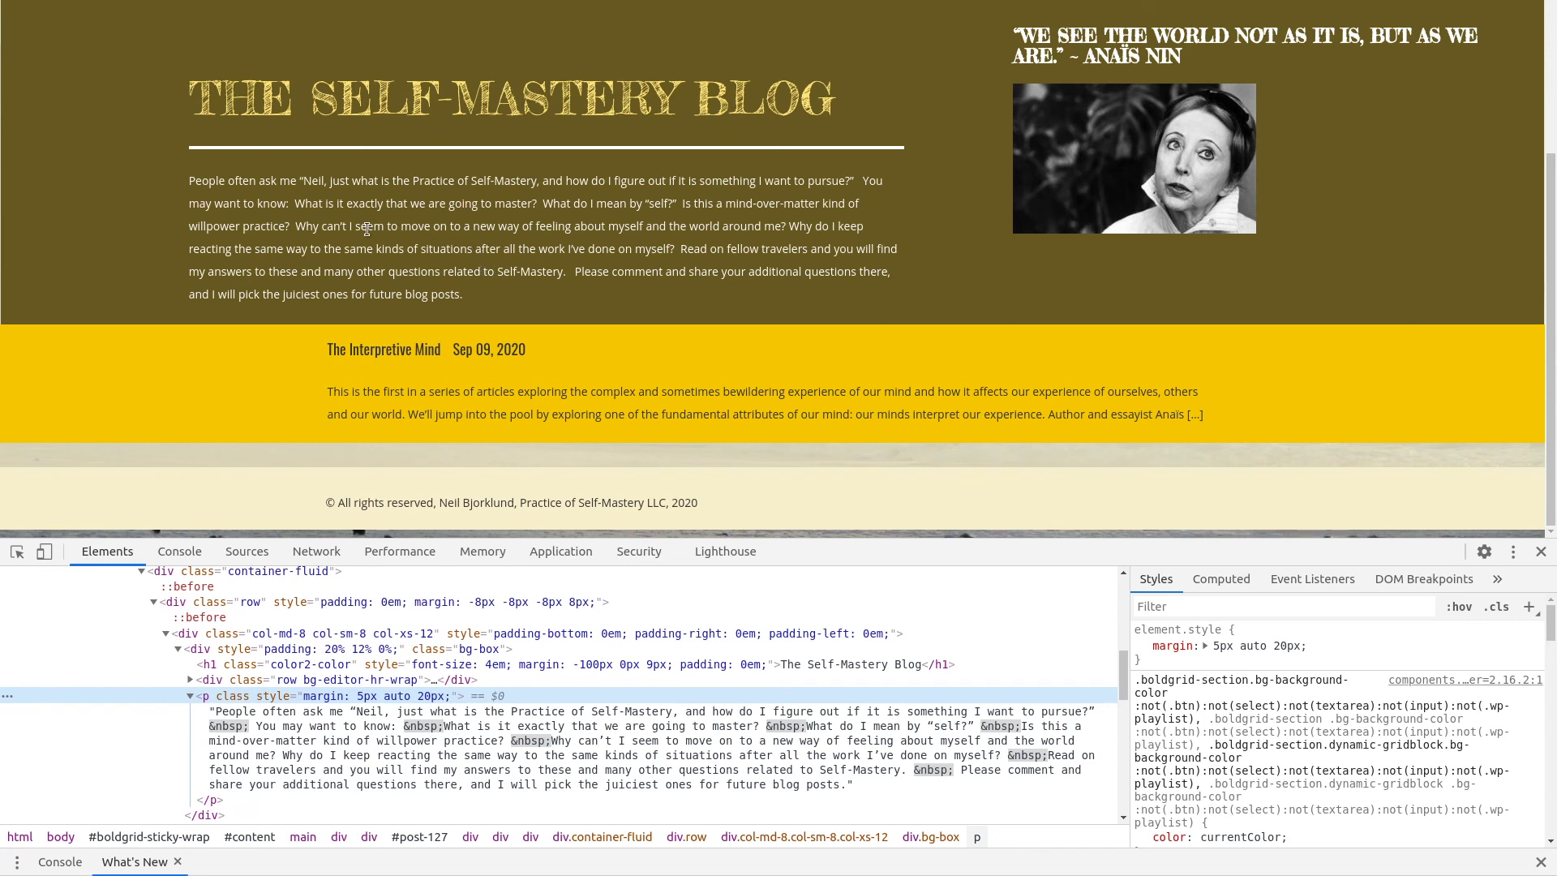